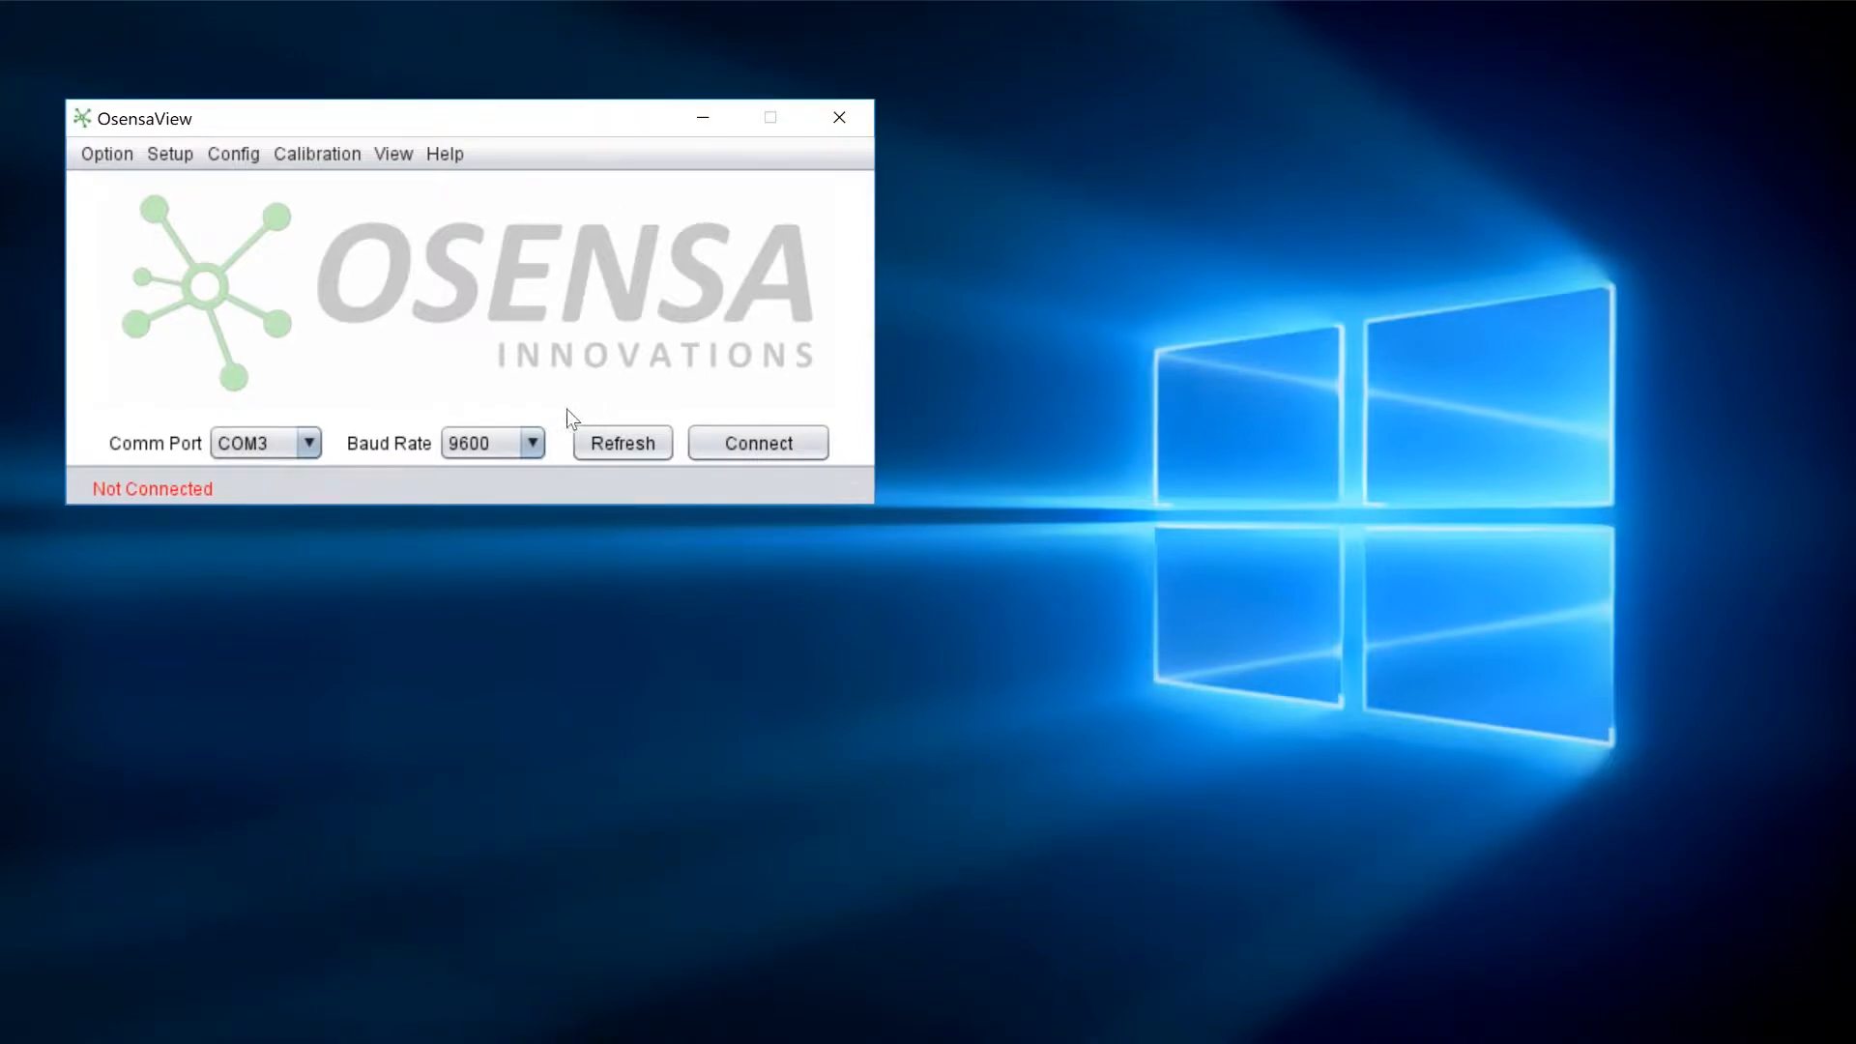
- Choose 115200 as the baud rate, keeping COM3 as the comm port
click(530, 443)
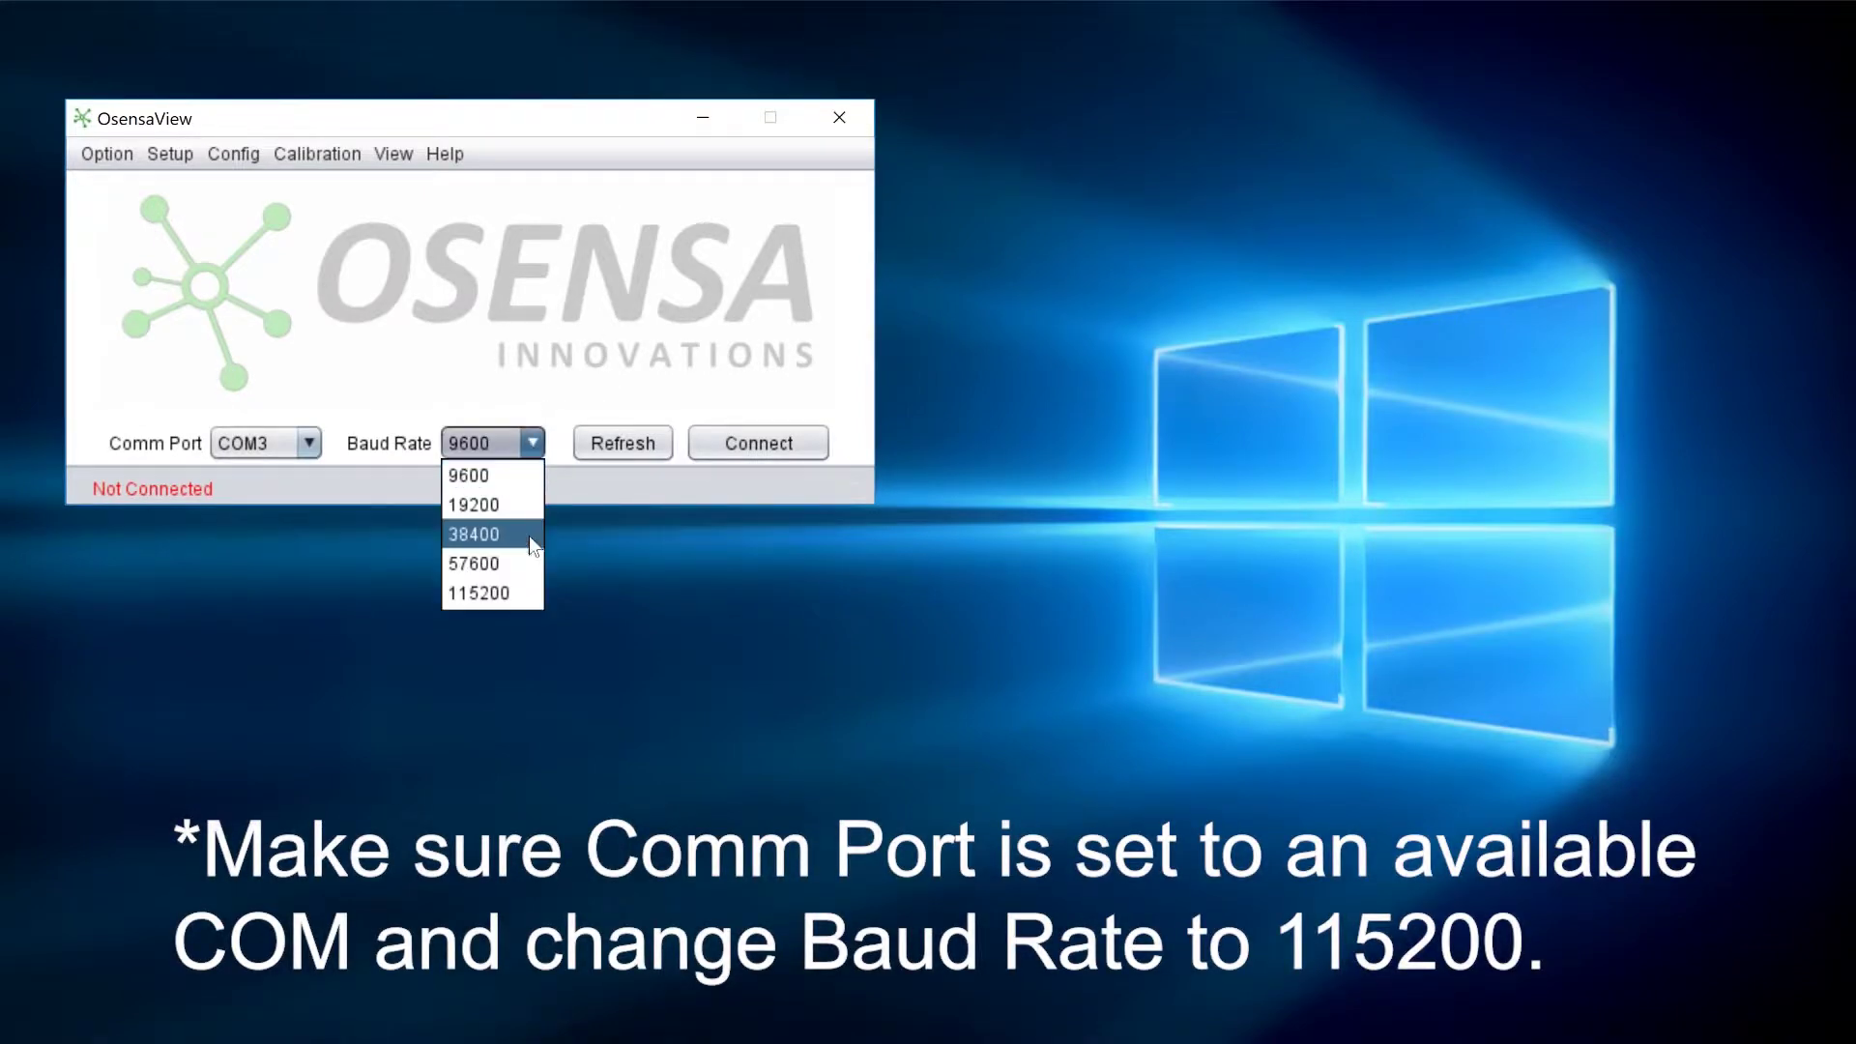
mouse_move(529, 600)
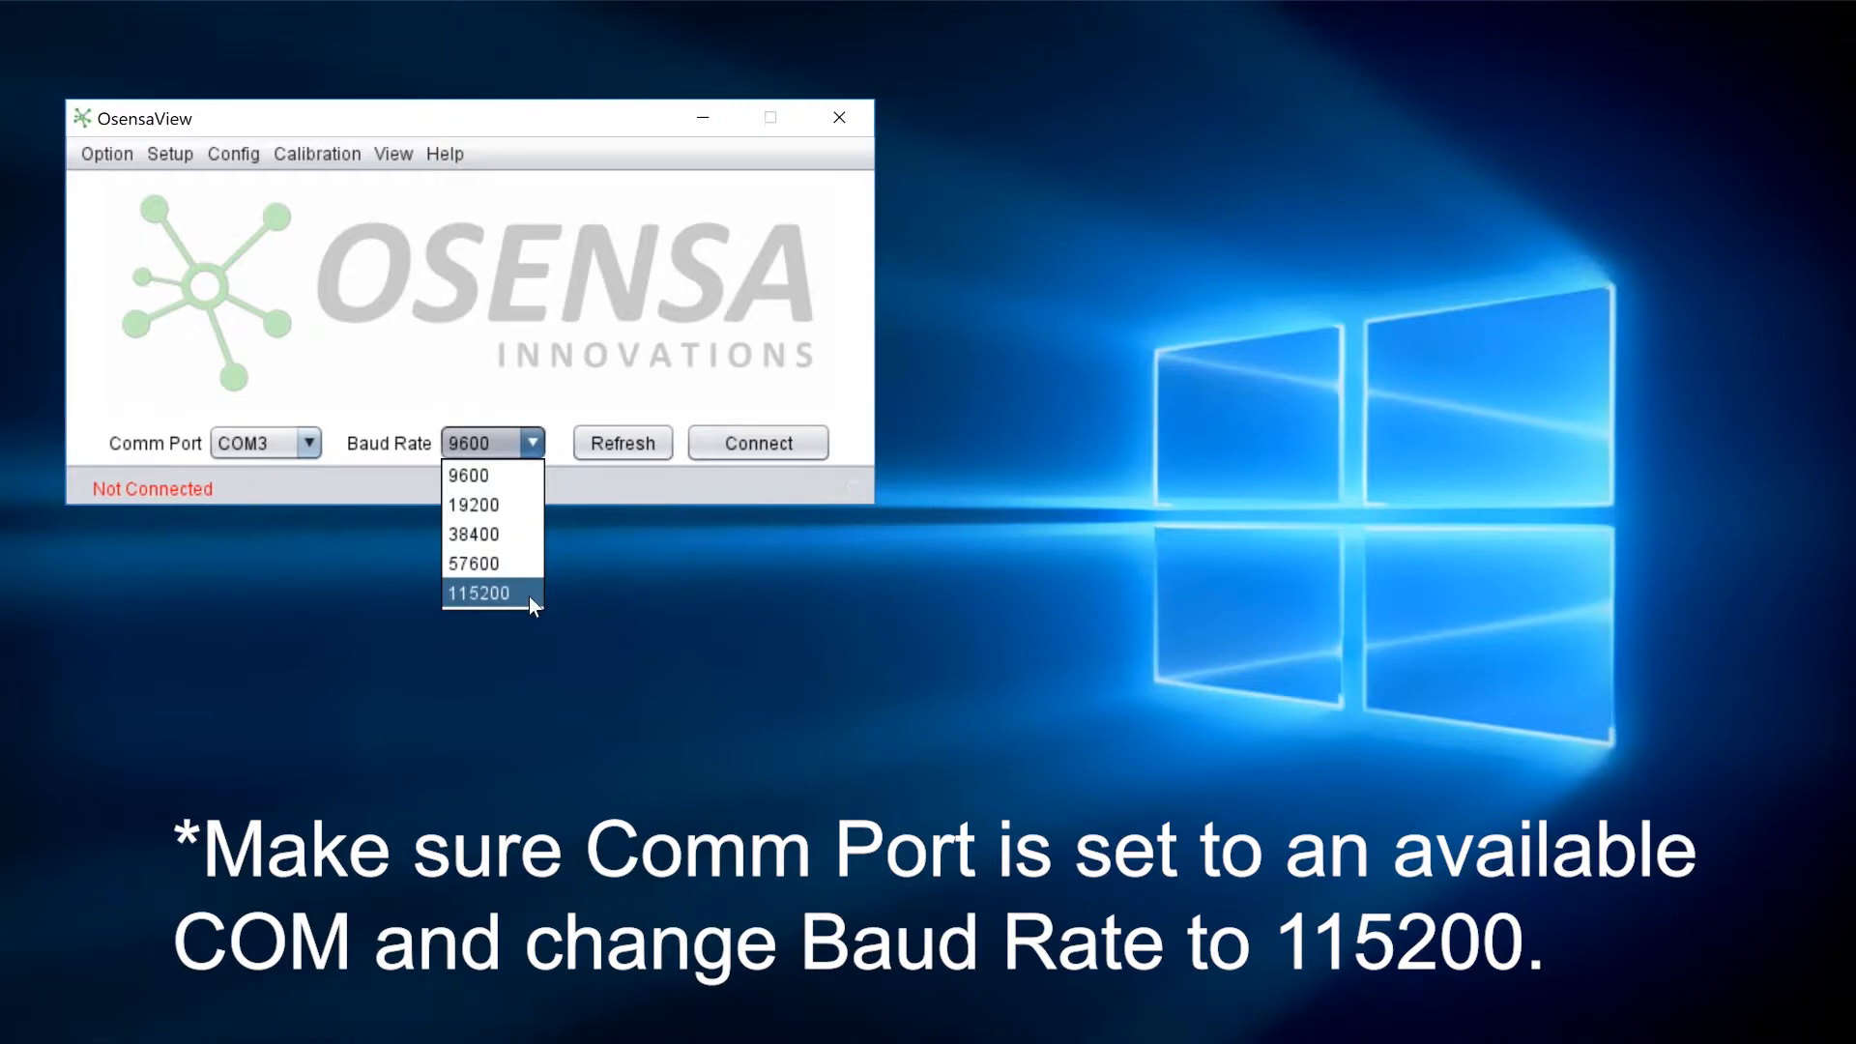
click(480, 593)
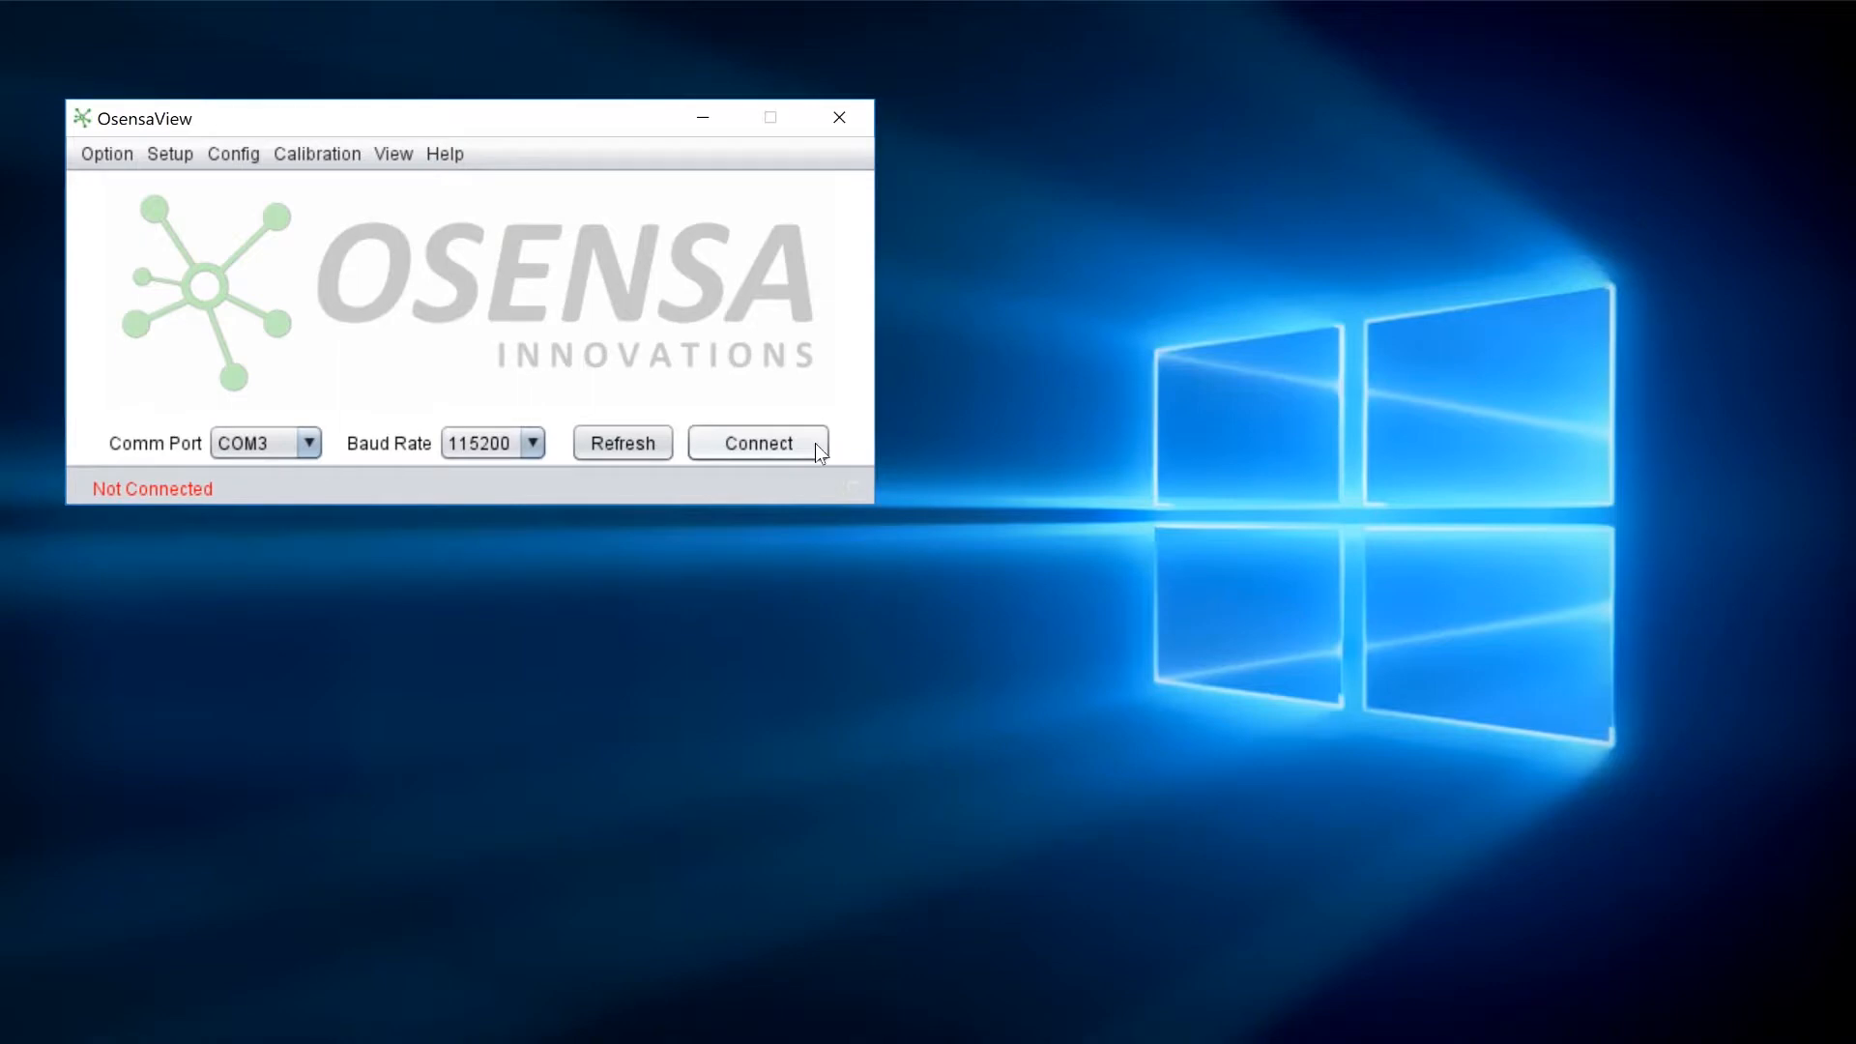
- Connect on COM3, switch to Digital View, and give the first row channel A
click(758, 443)
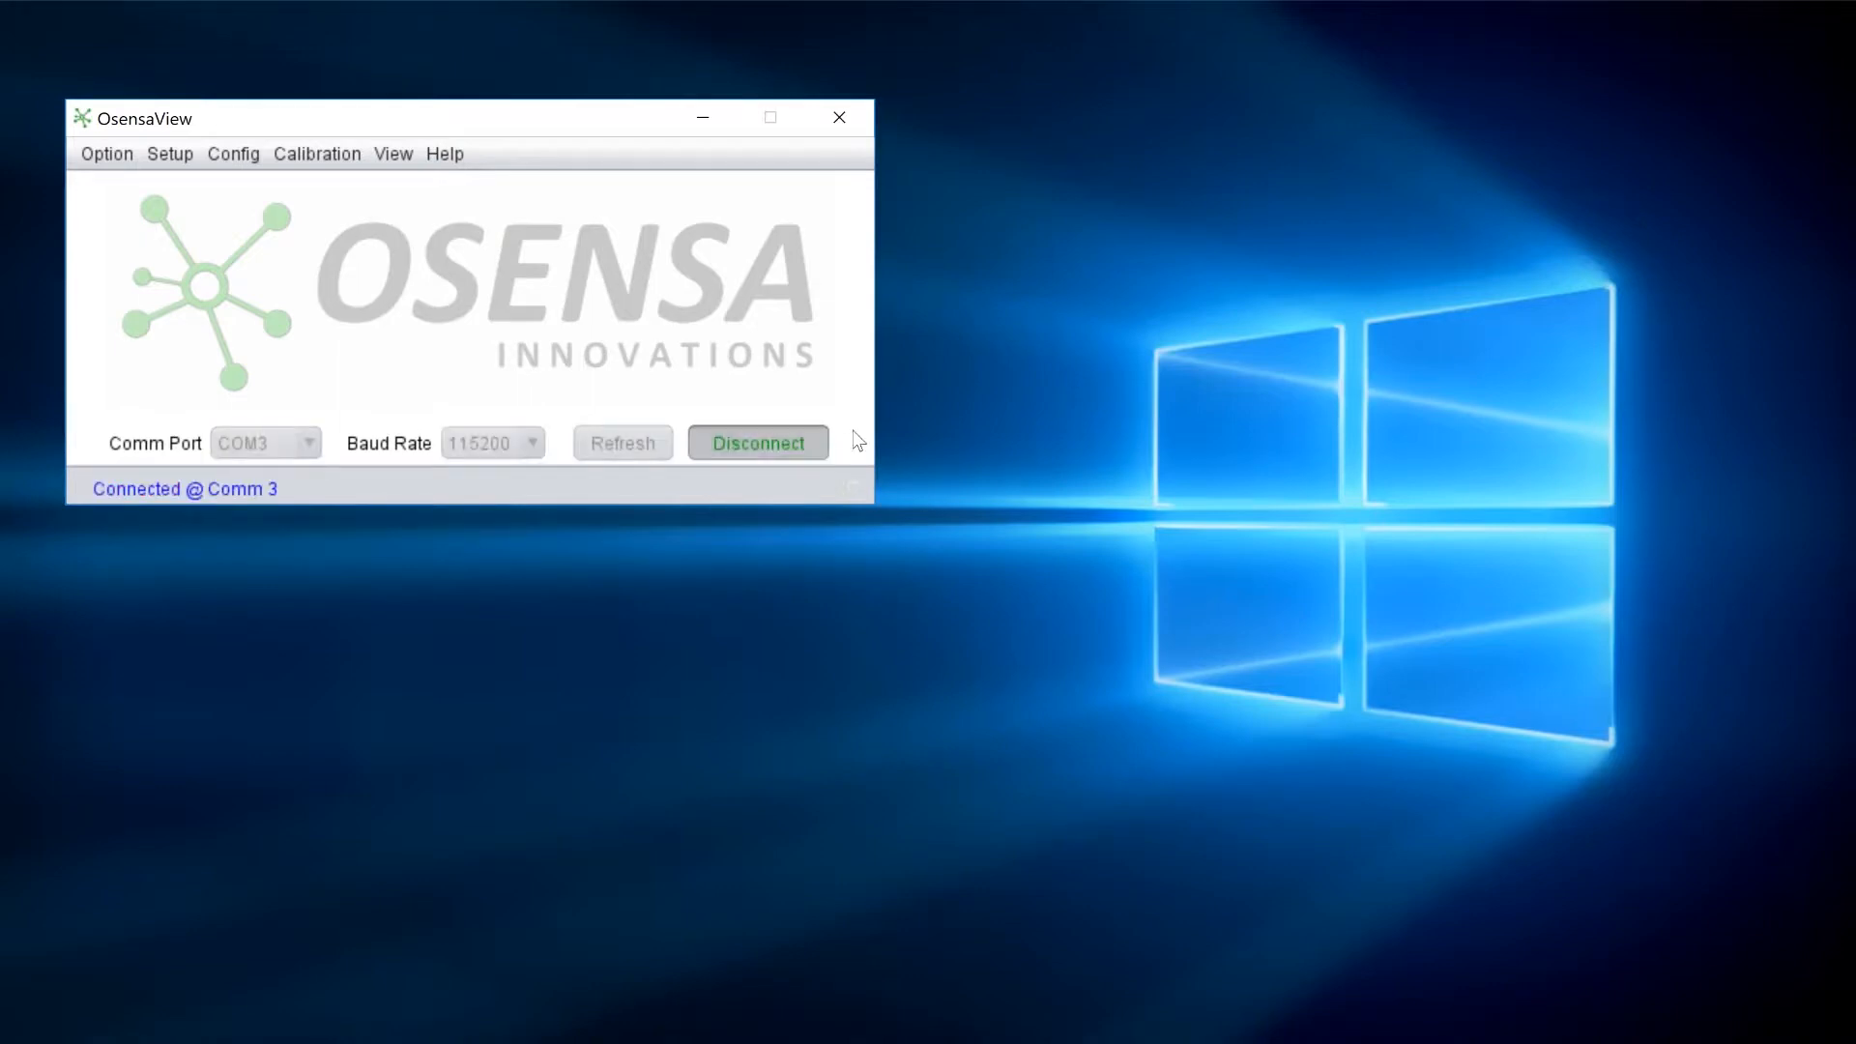
mouse_move(743, 402)
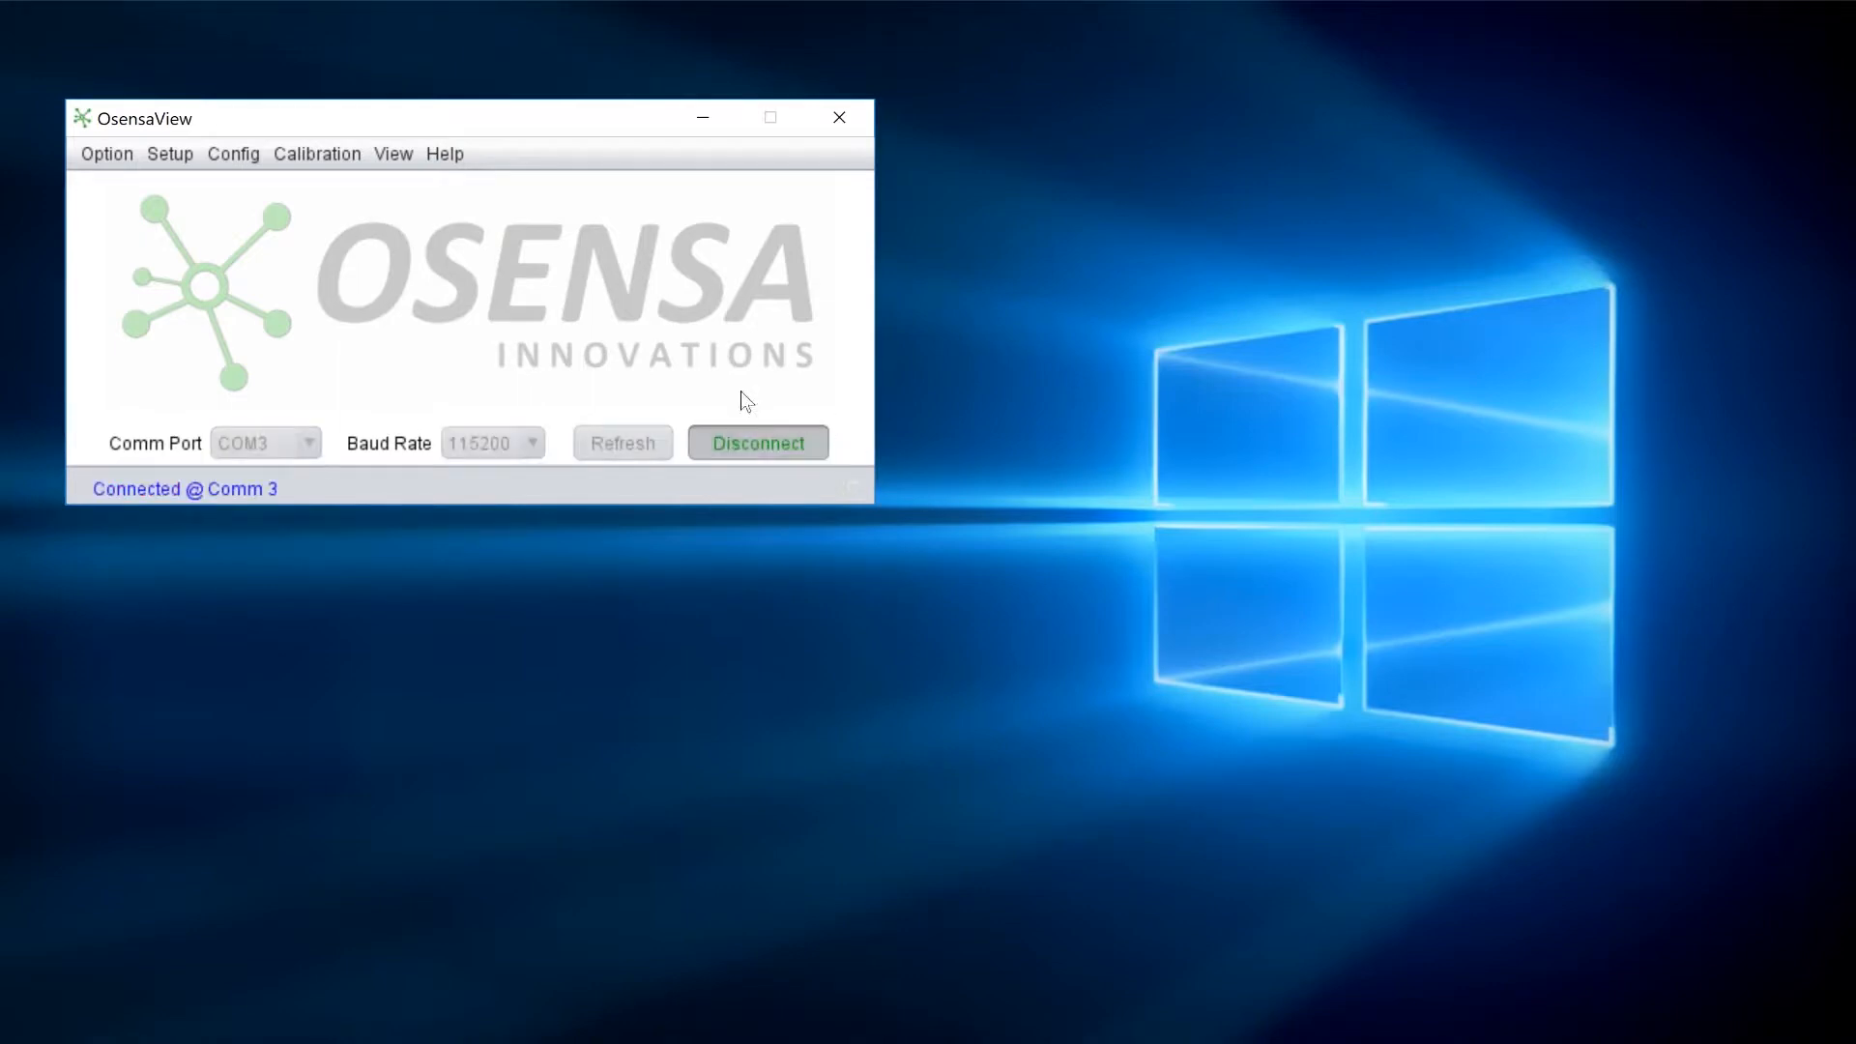
click(393, 154)
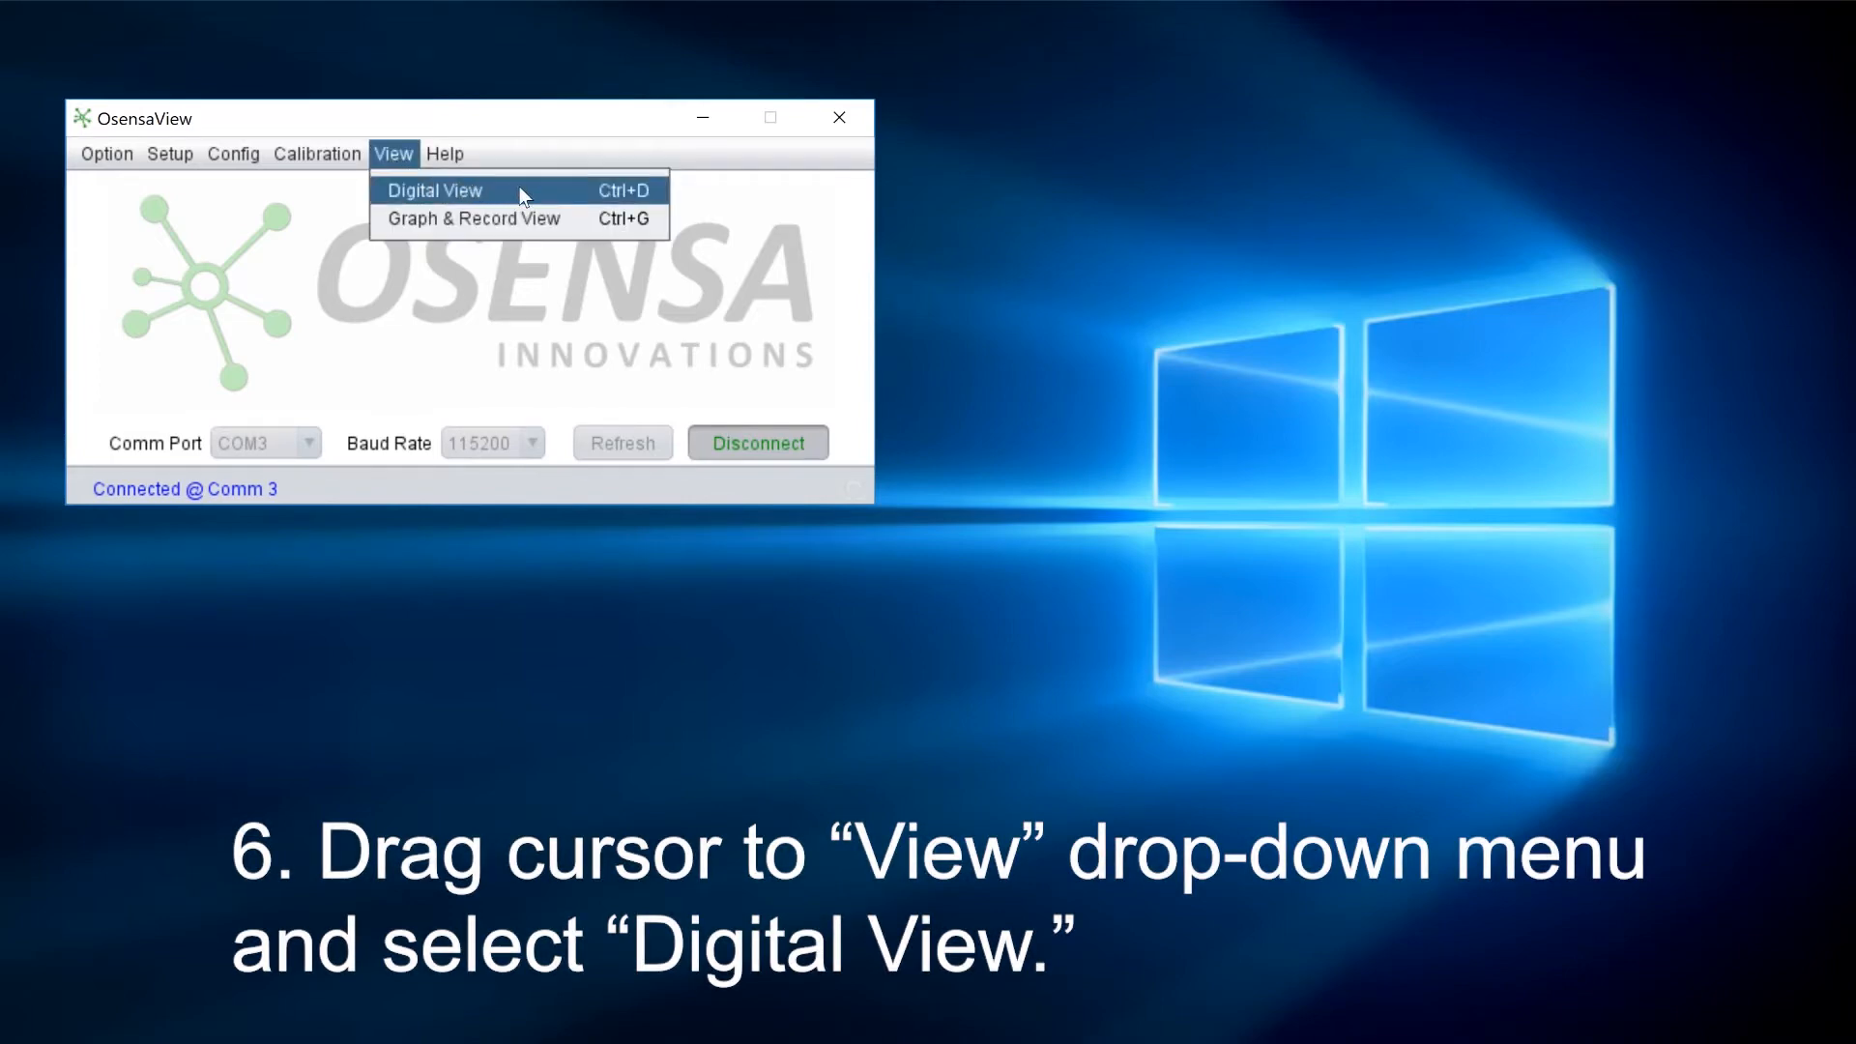
click(434, 190)
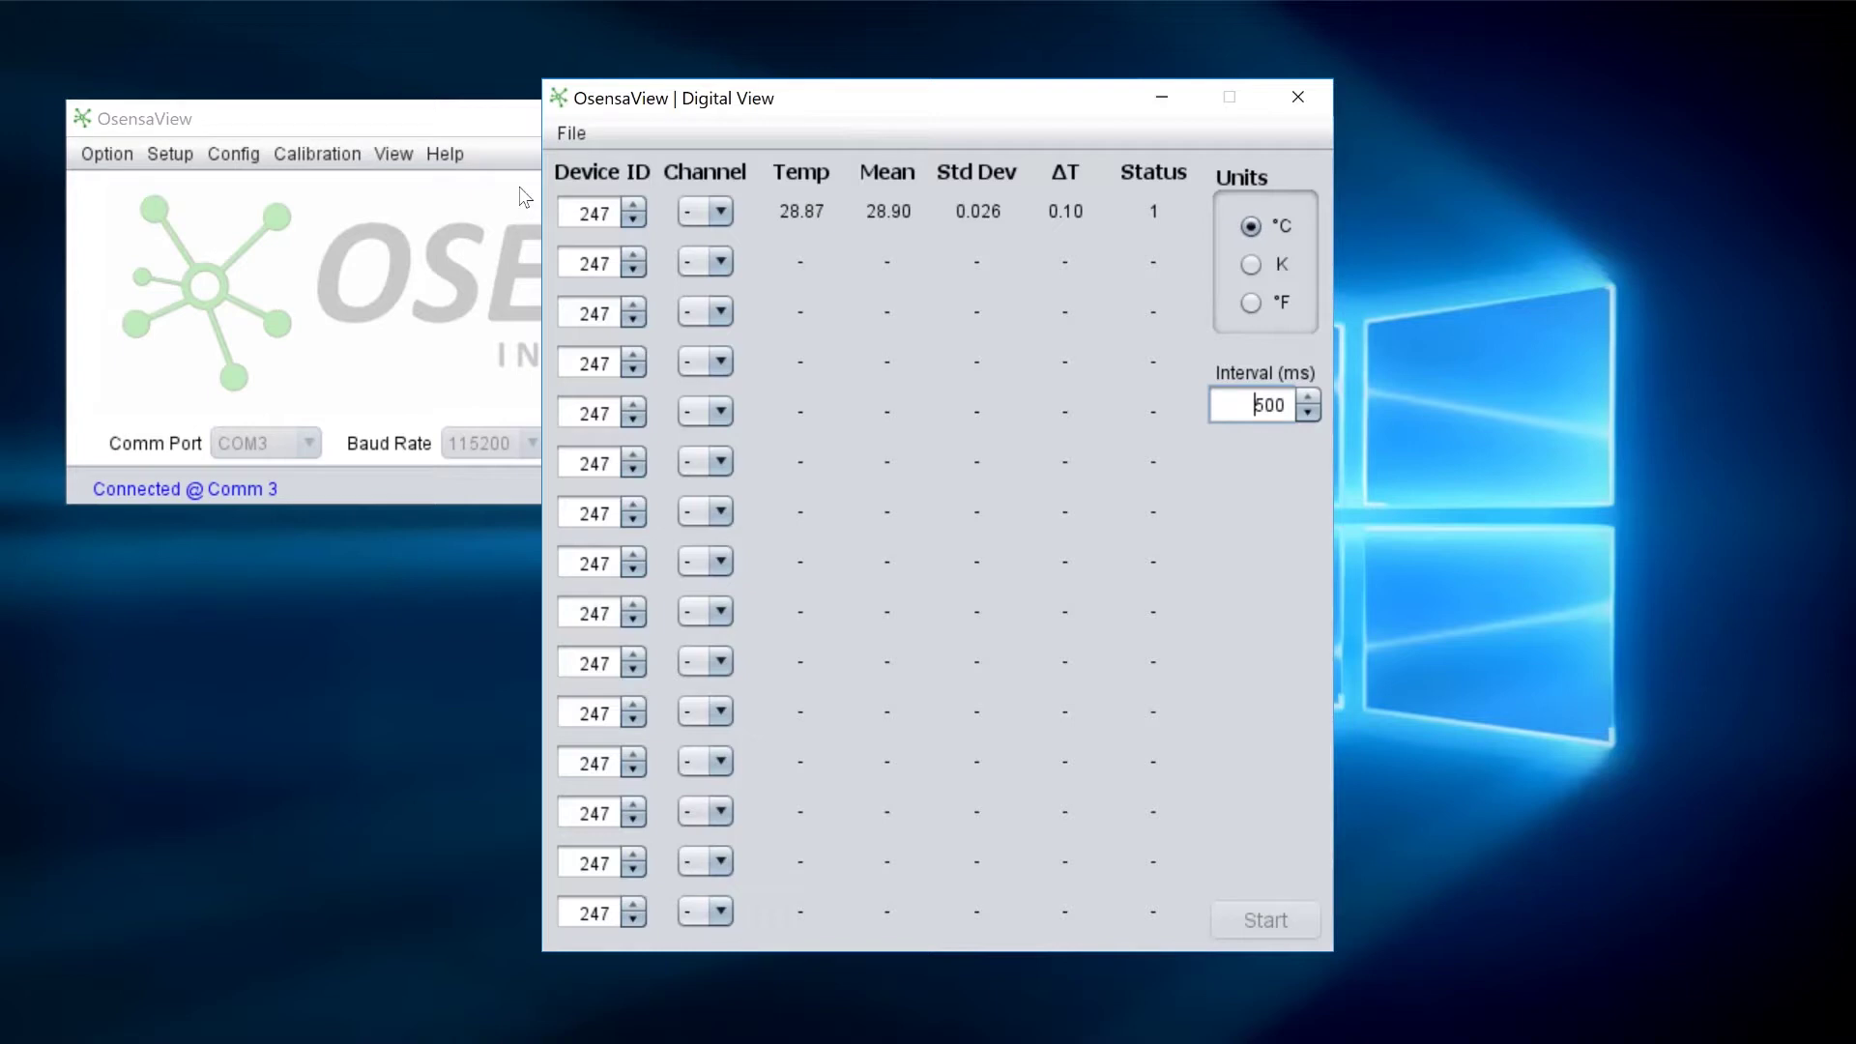
mouse_move(692, 195)
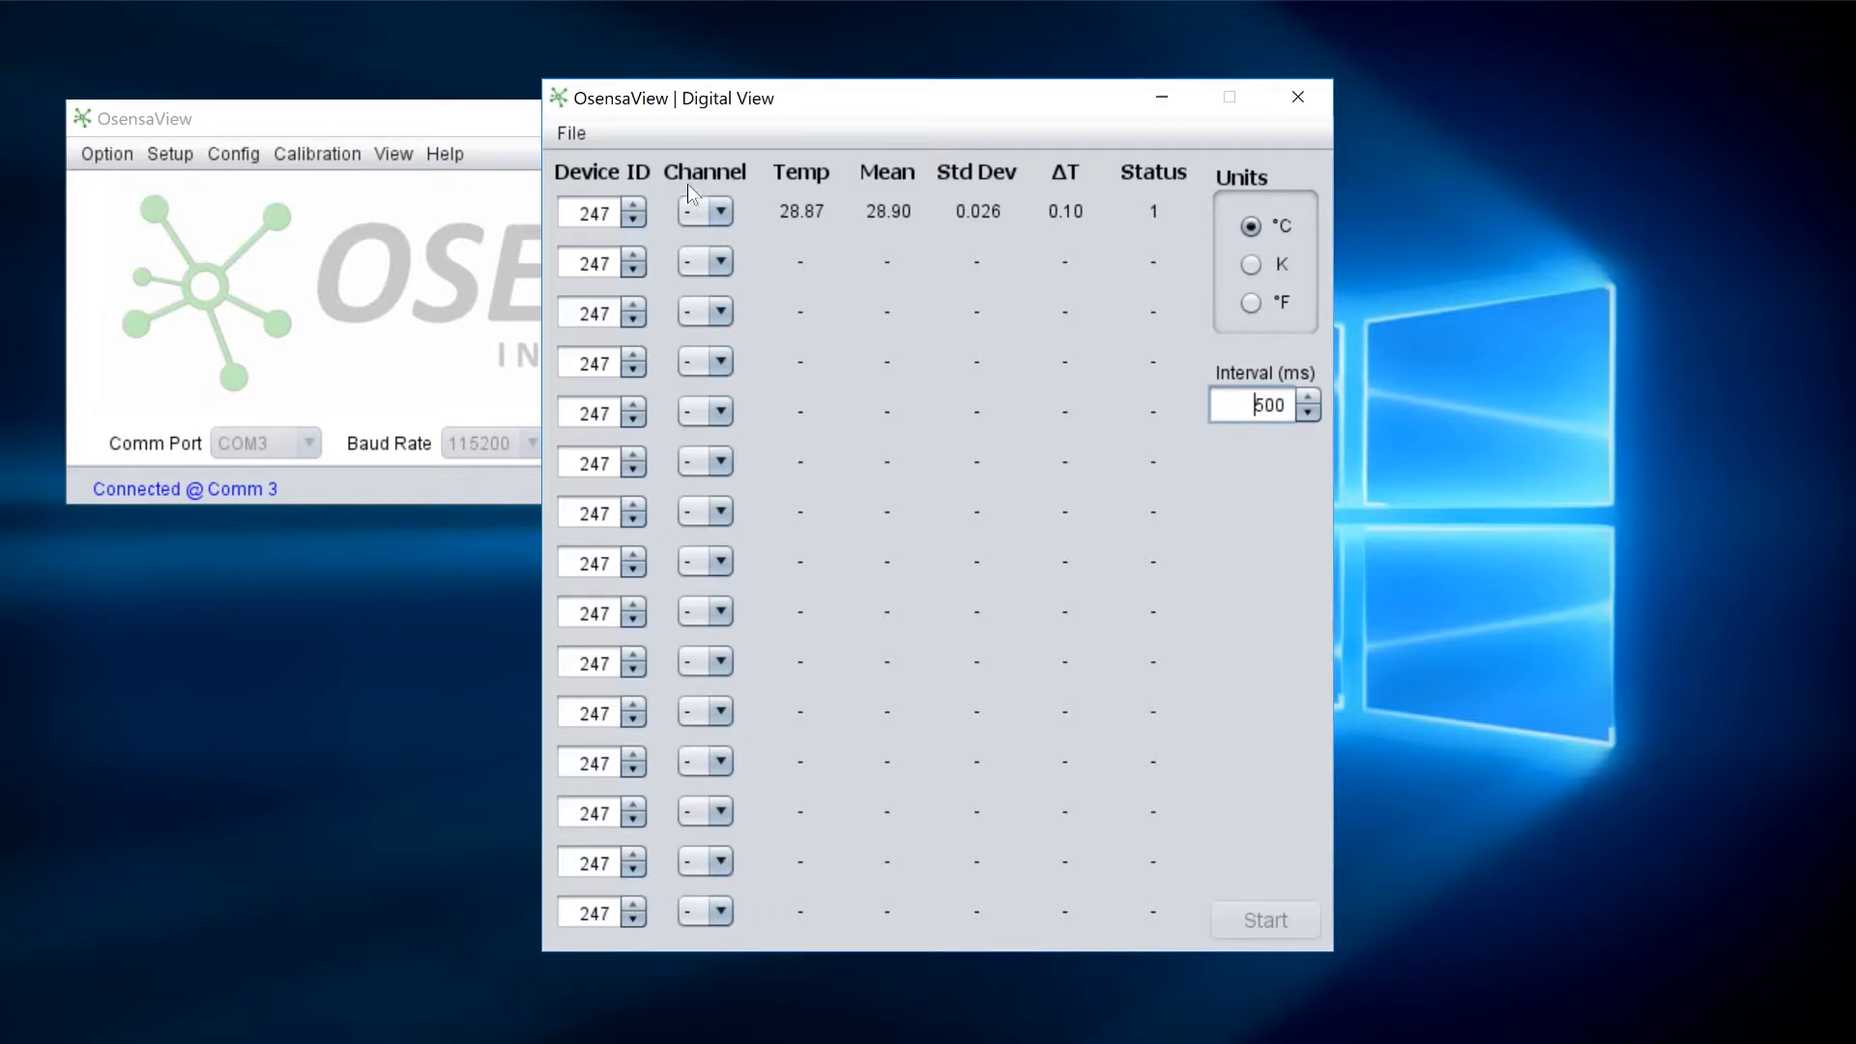
click(723, 211)
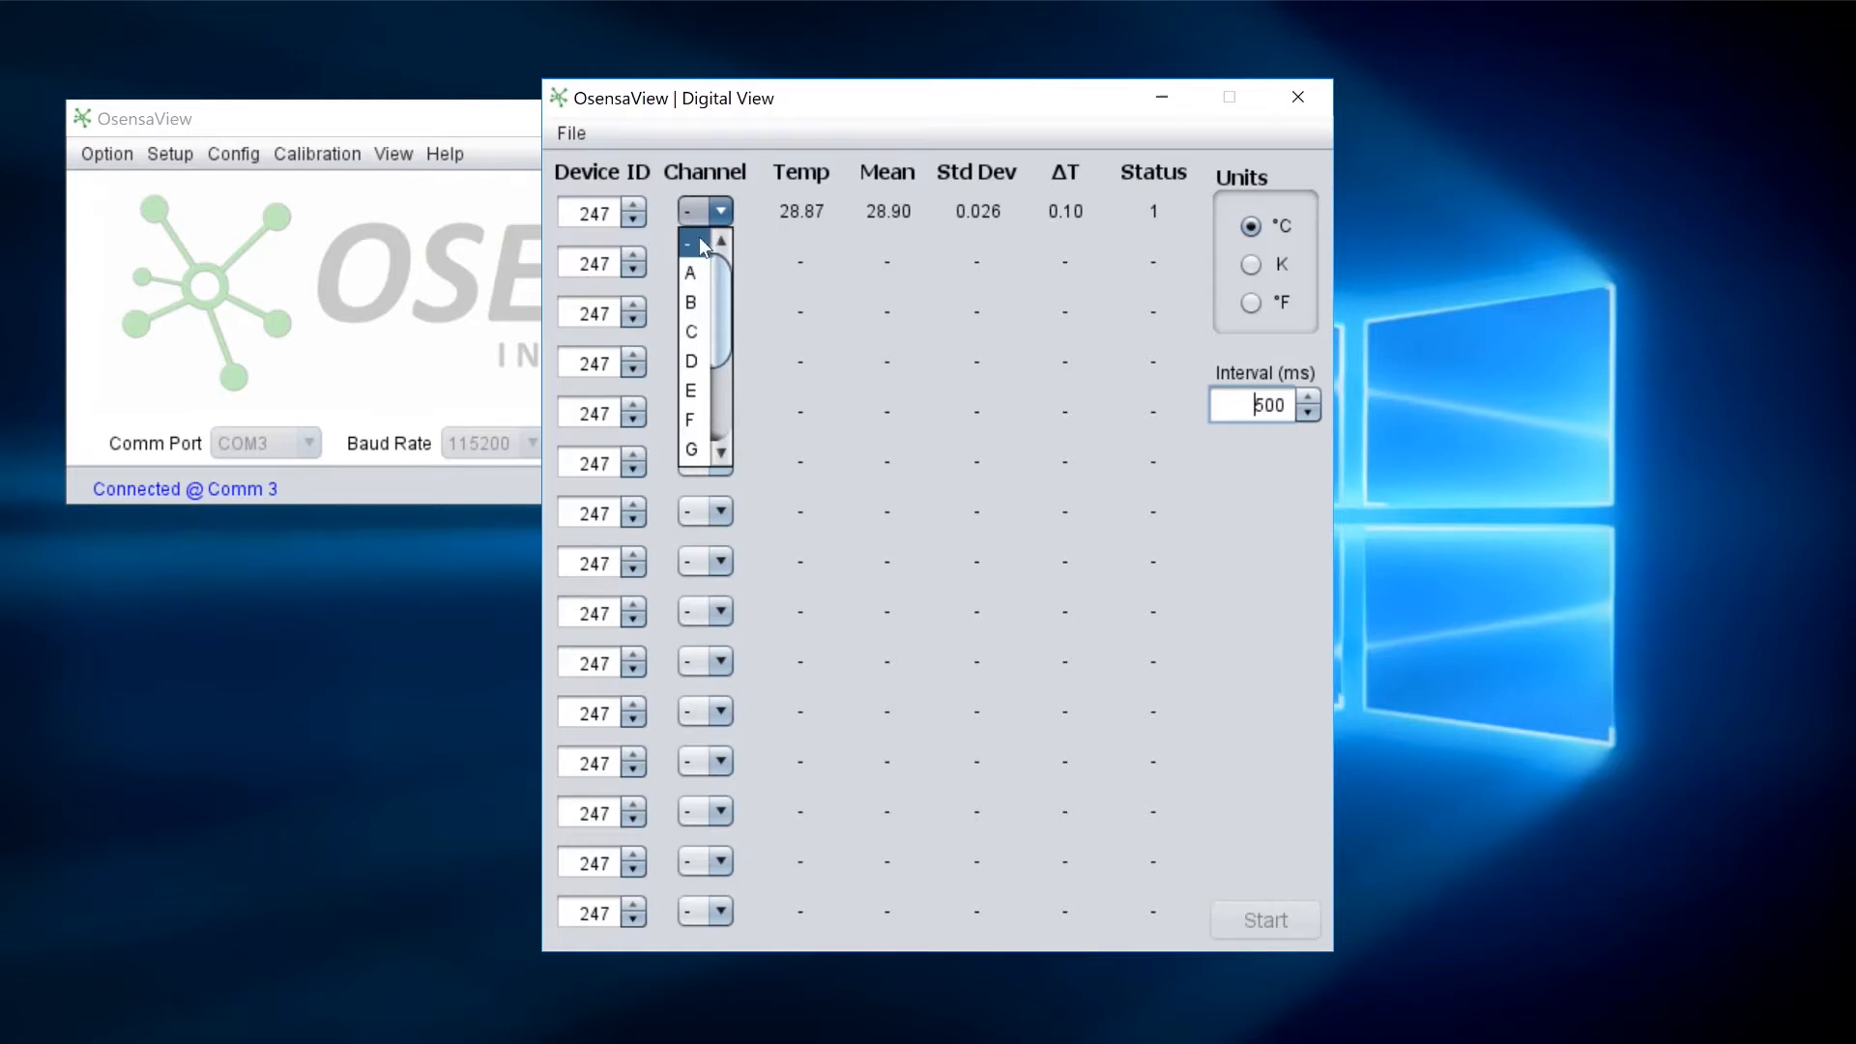
click(689, 273)
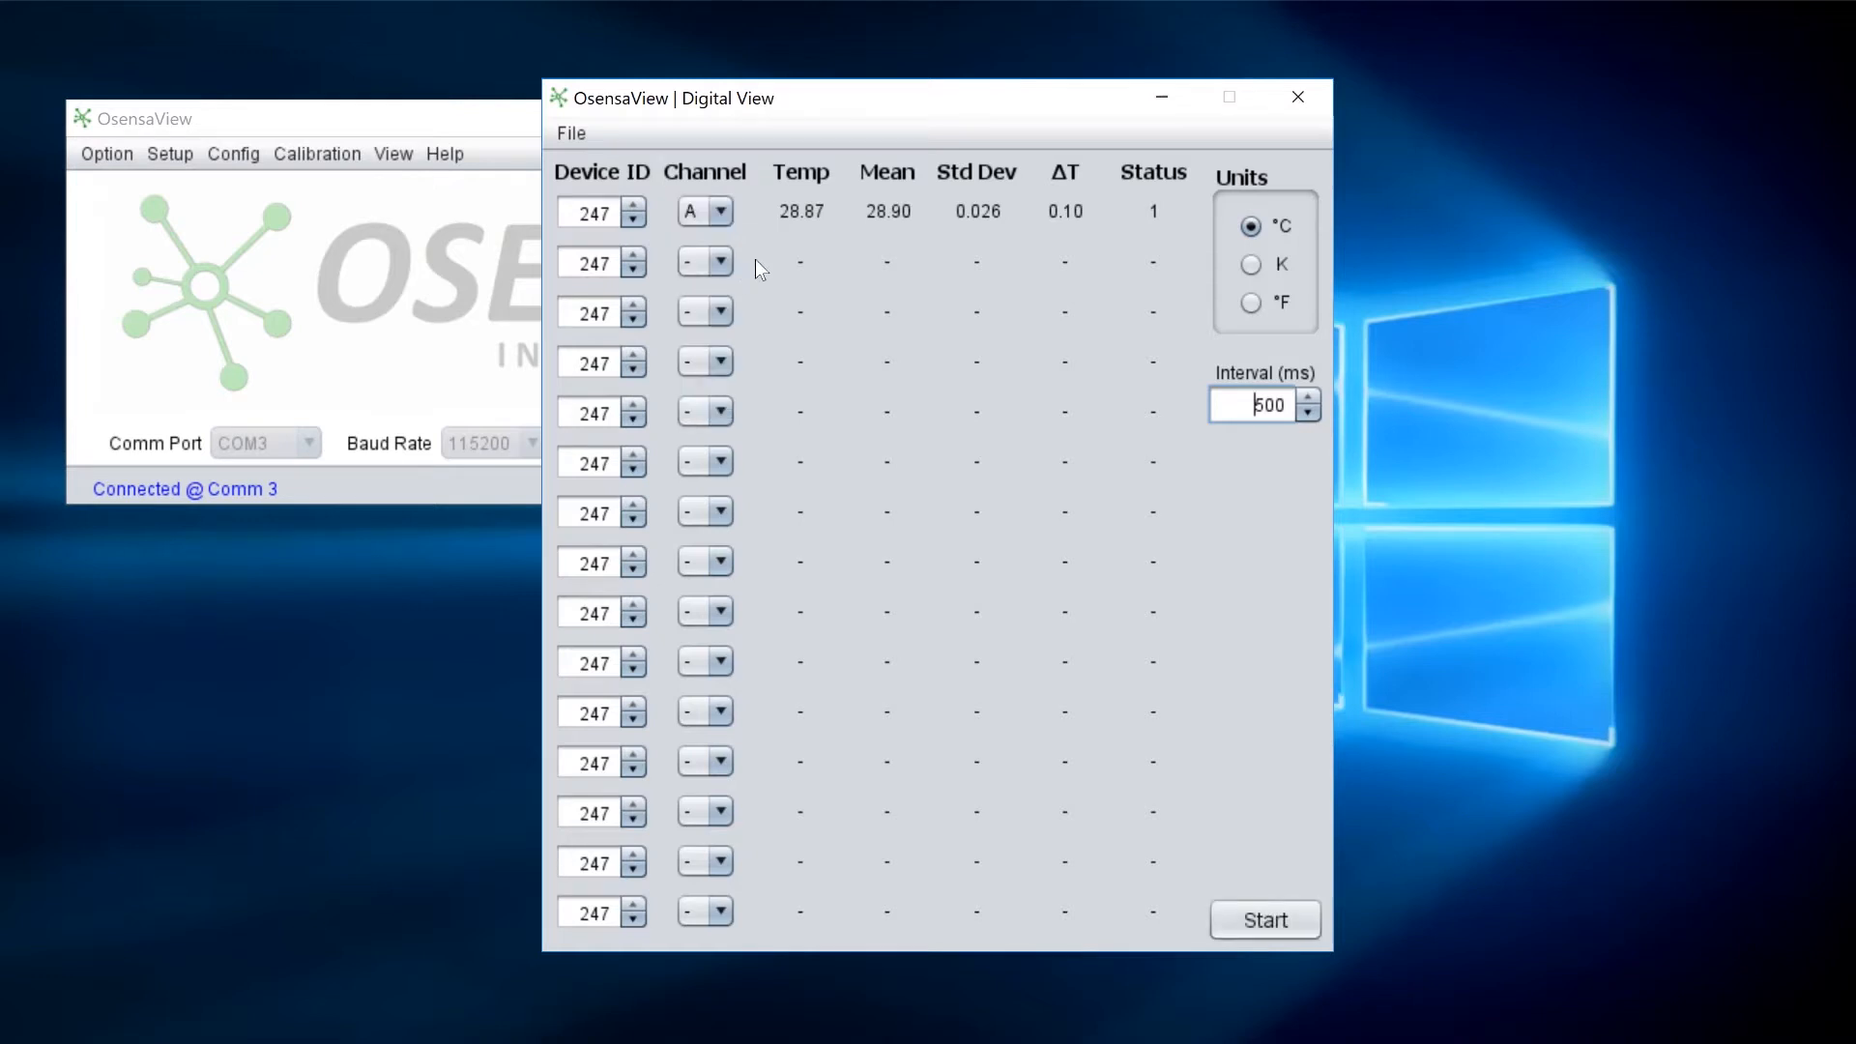
mouse_move(1270, 888)
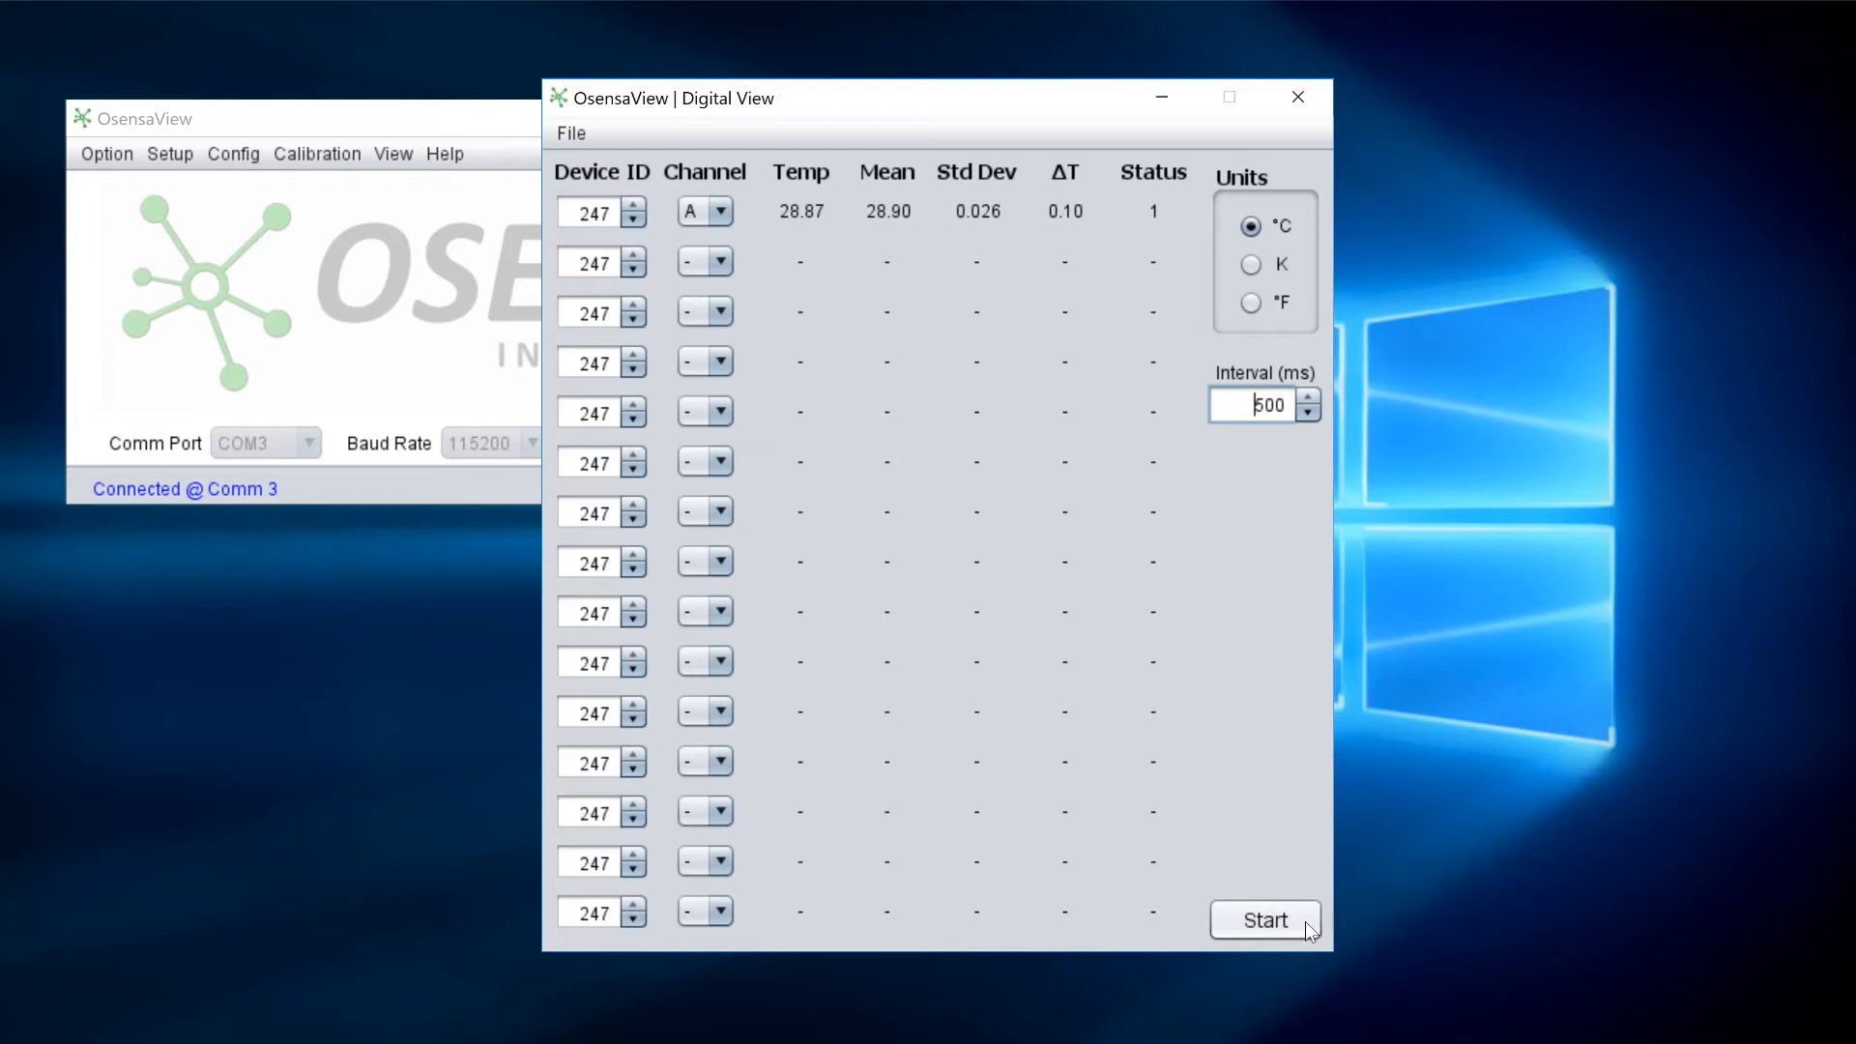
mouse_move(1298, 948)
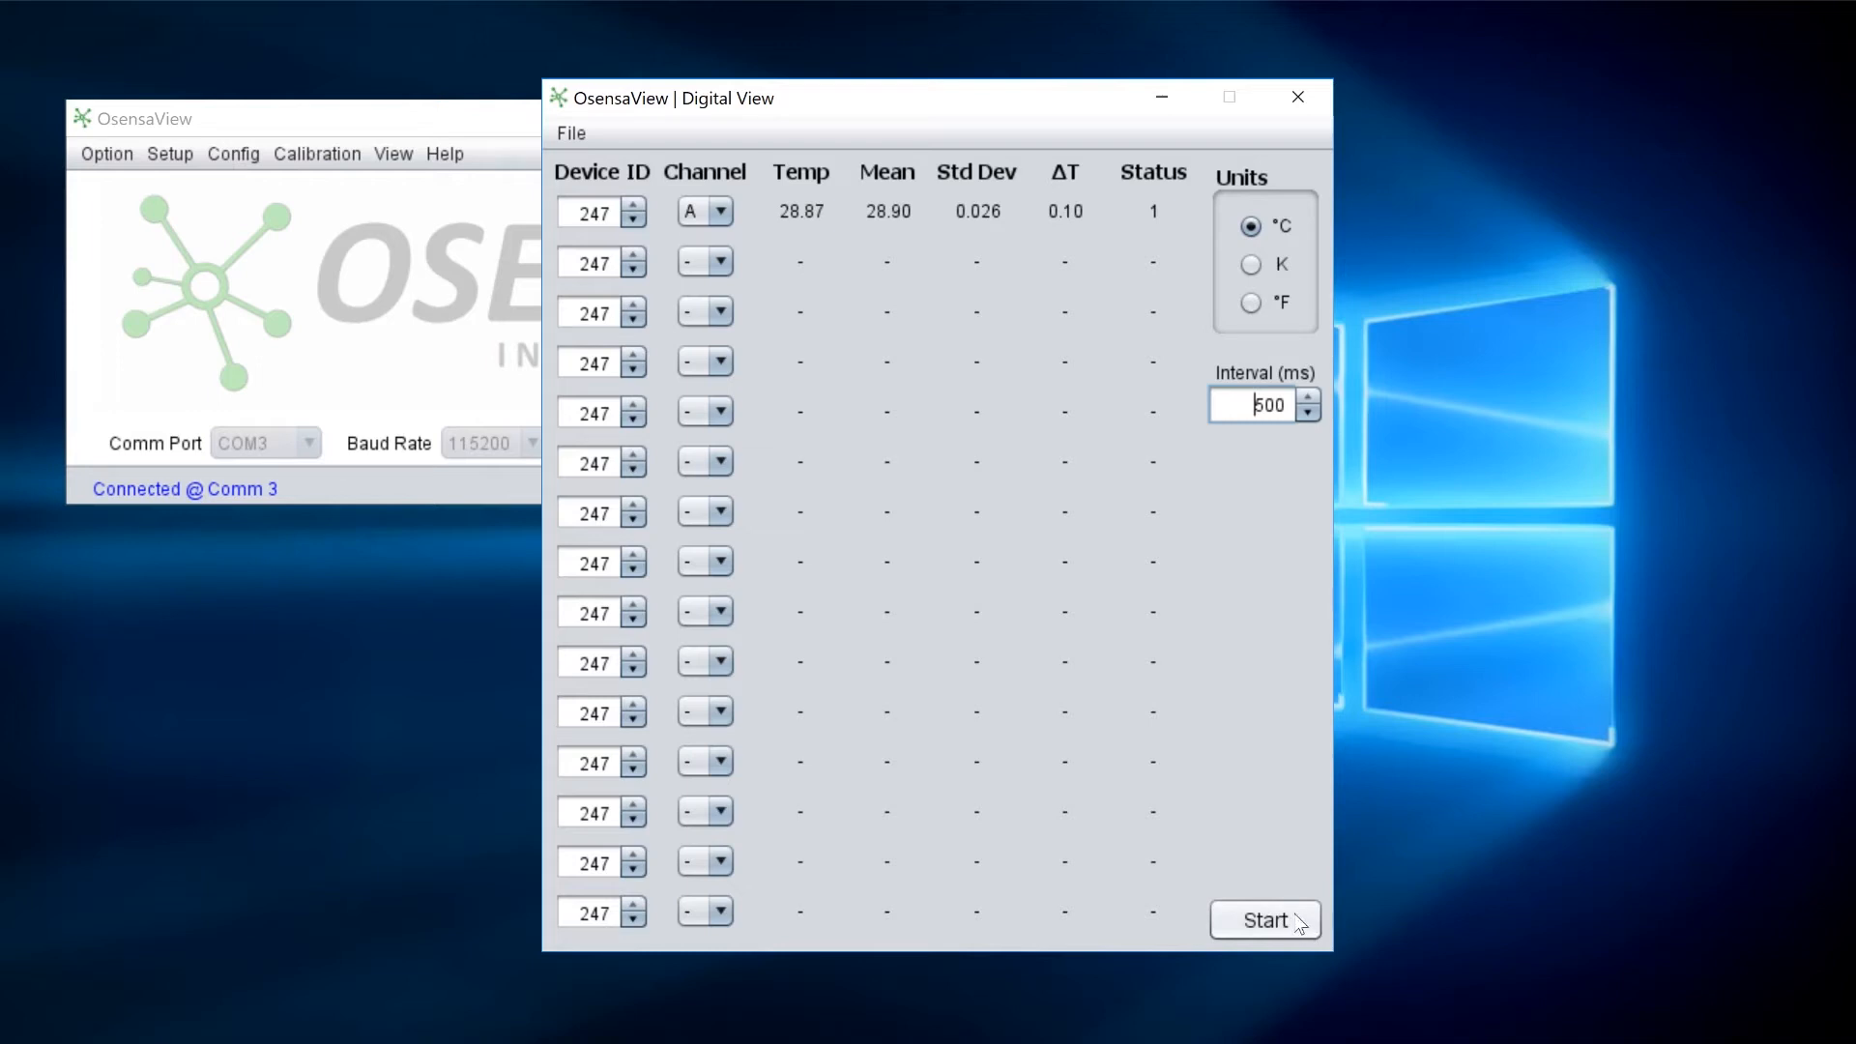
- Start live channel A temperature readings in Digital View, showing around 28.98 °C
click(1265, 920)
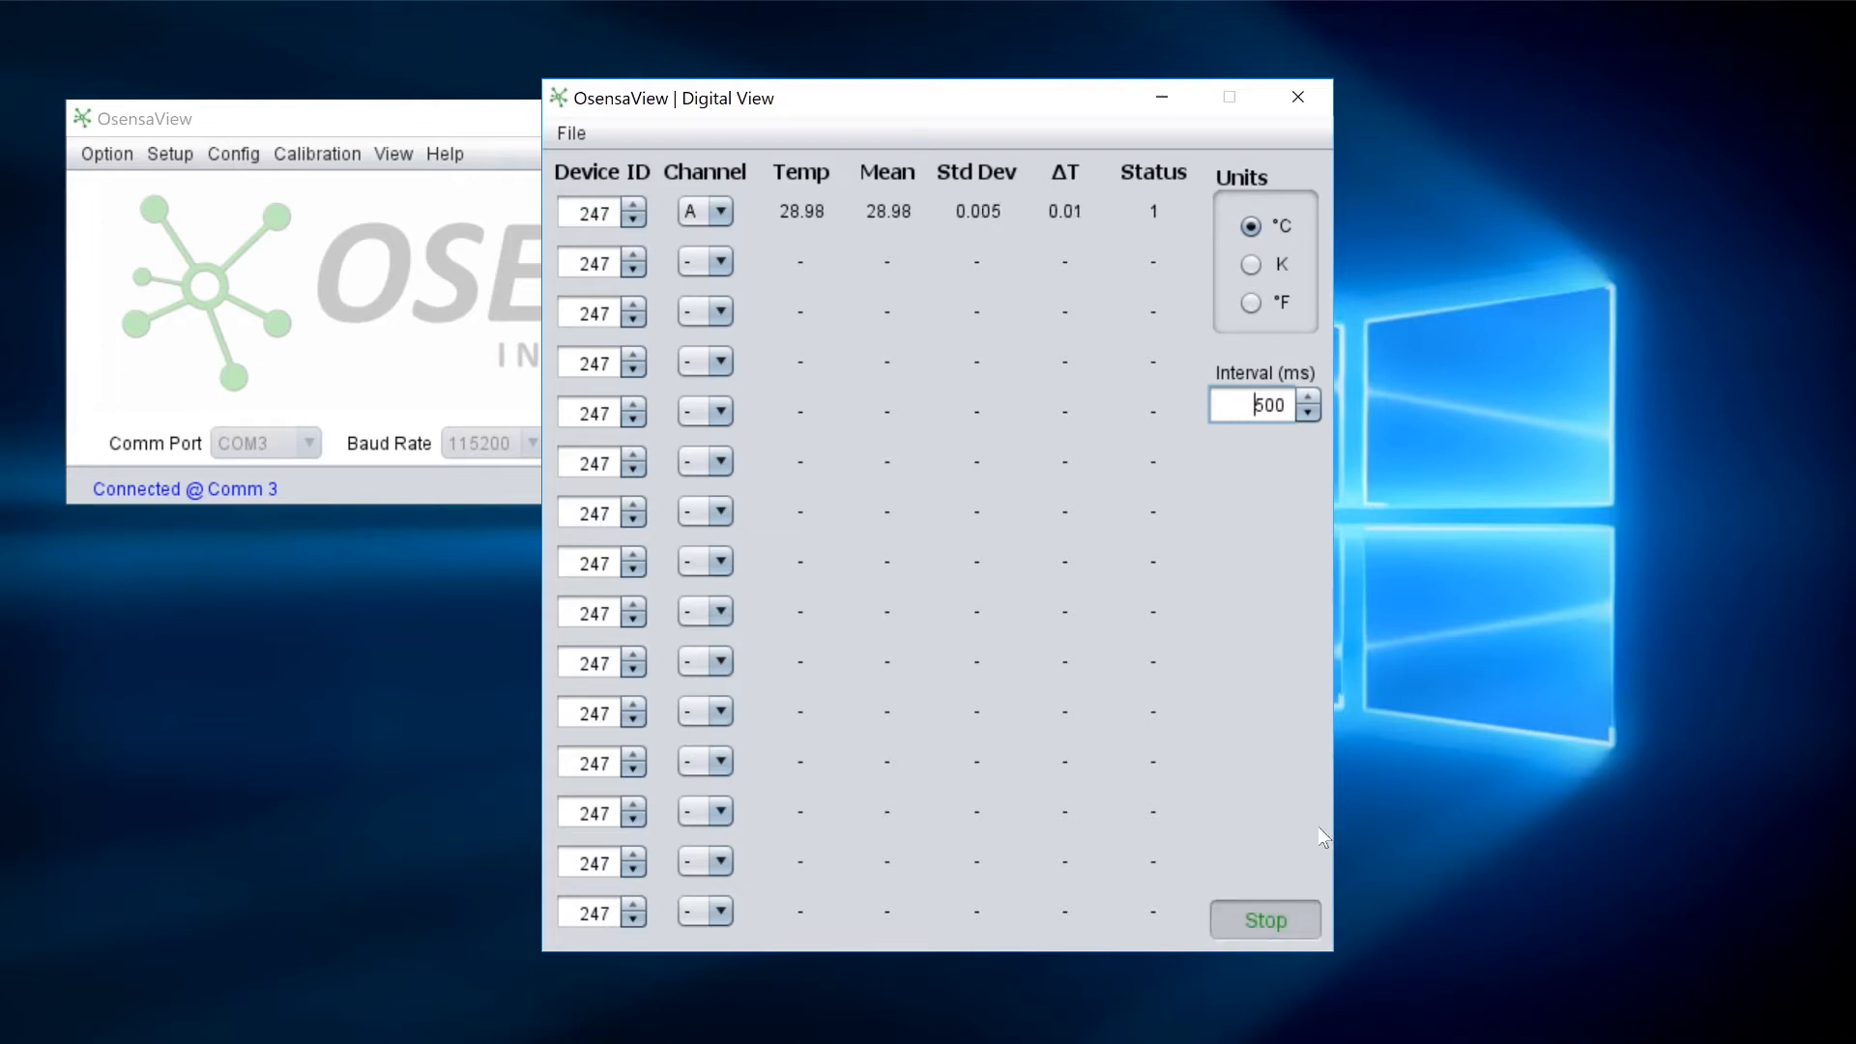